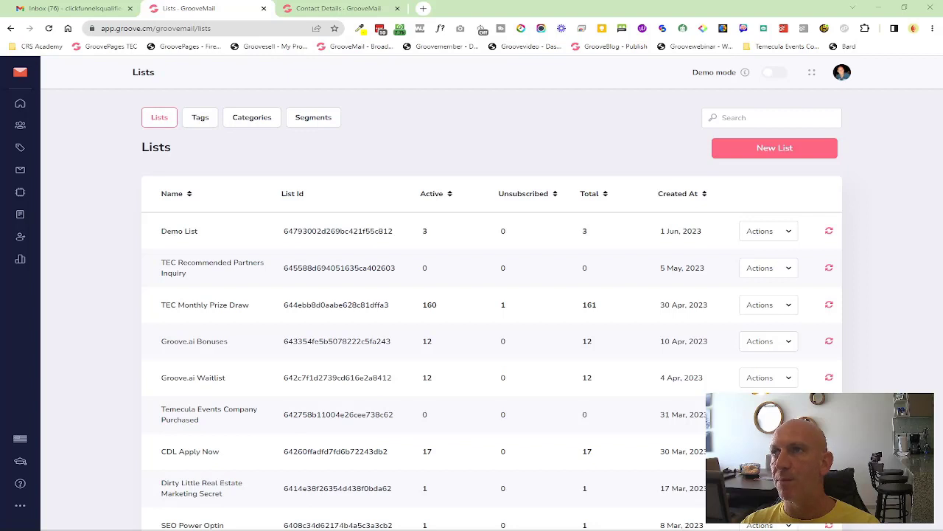
{"action": "mouse_move", "coordinate": [283, 225]}
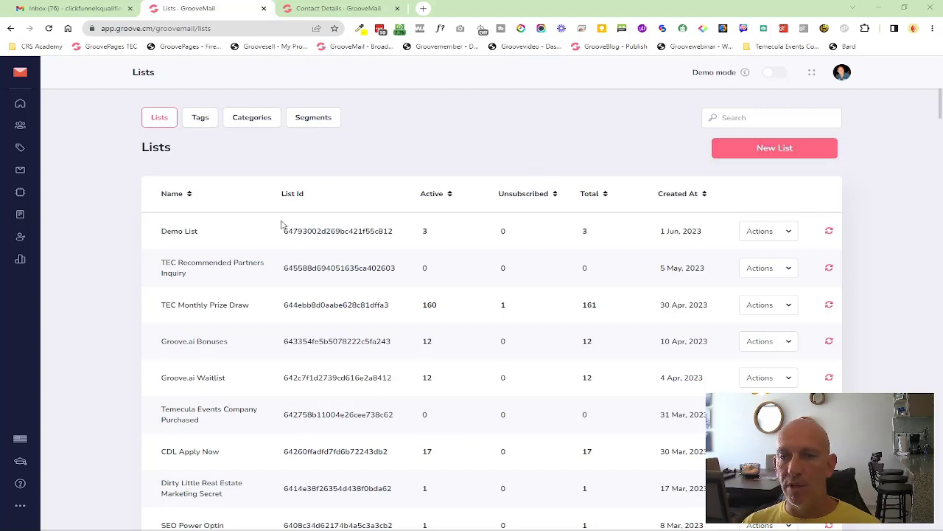
{"action": "mouse_move", "coordinate": [214, 276]}
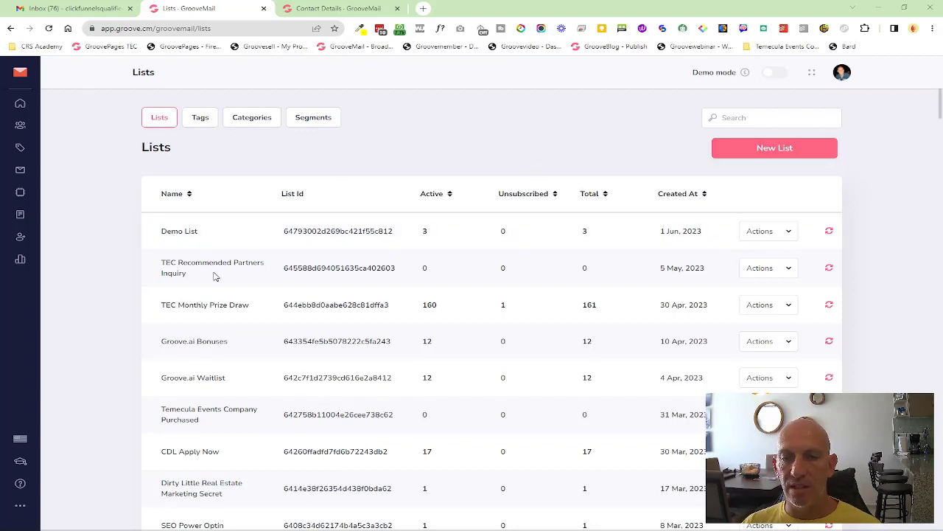
{"action": "mouse_move", "coordinate": [829, 268]}
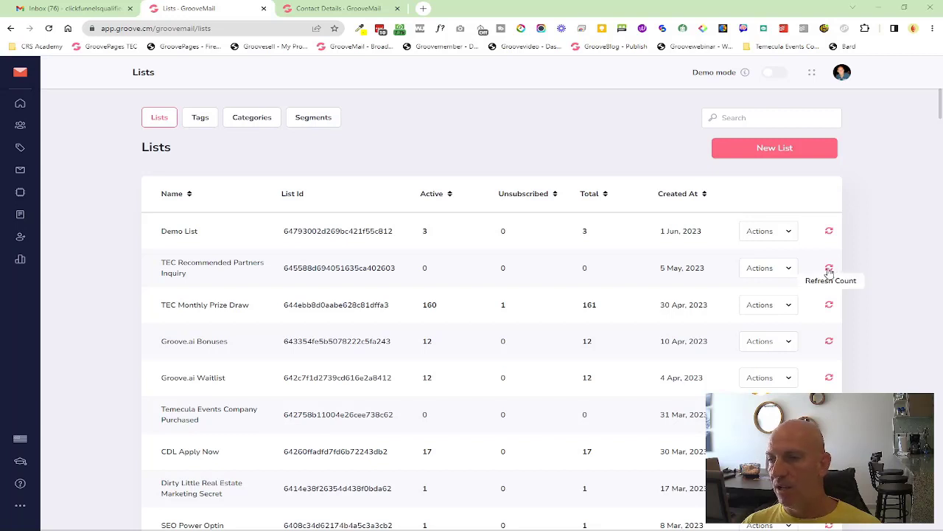
{"action": "mouse_move", "coordinate": [432, 287]}
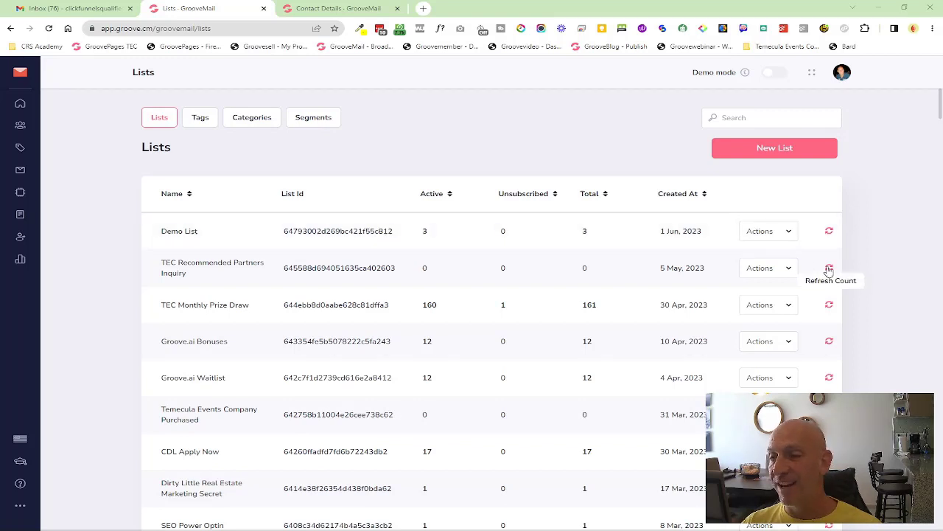
{"action": "mouse_move", "coordinate": [341, 64]}
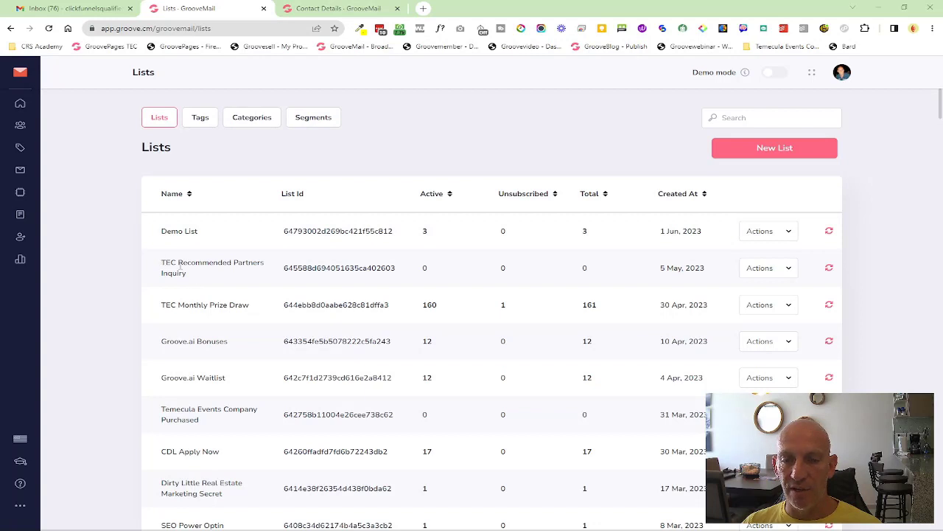
{"action": "mouse_move", "coordinate": [342, 22]}
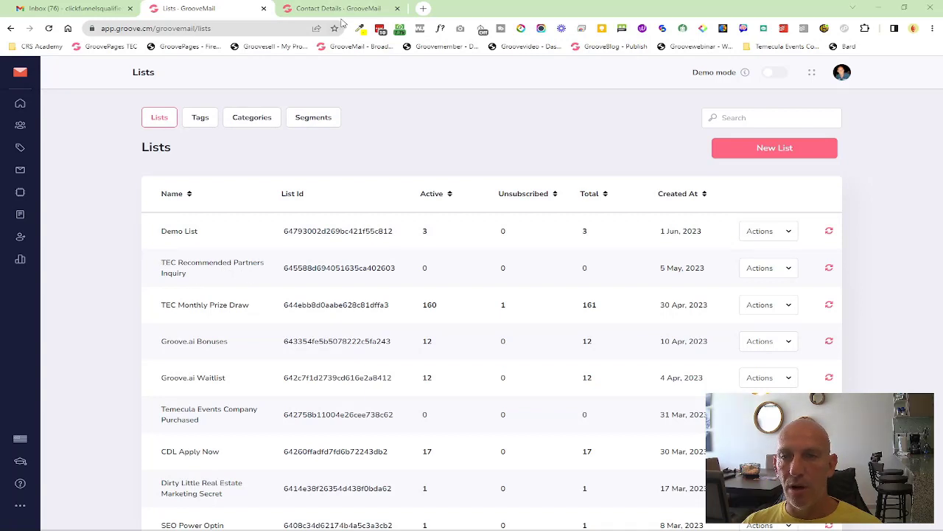
Switch to the test contact's details page and scroll through its record.
{"action": "left_click", "coordinate": [339, 8]}
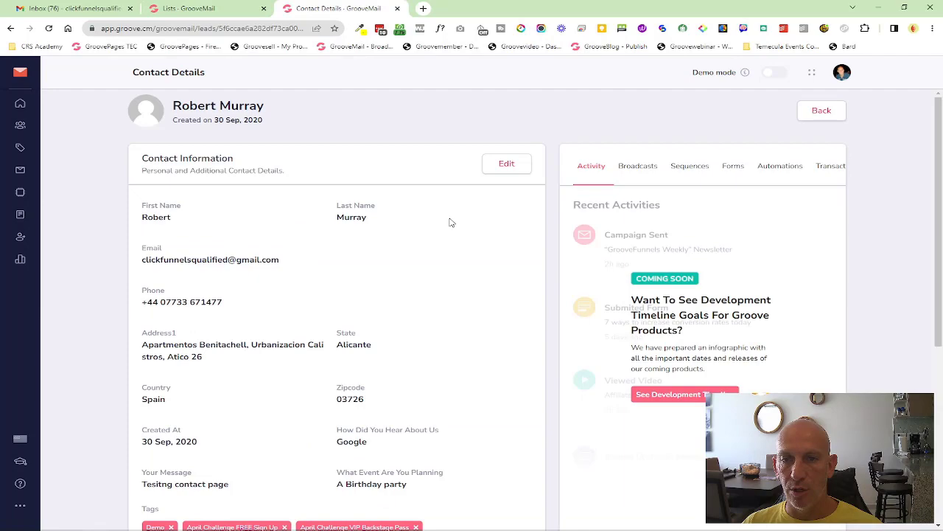
{"action": "scroll", "scroll_direction": "down", "scroll_amount": 3}
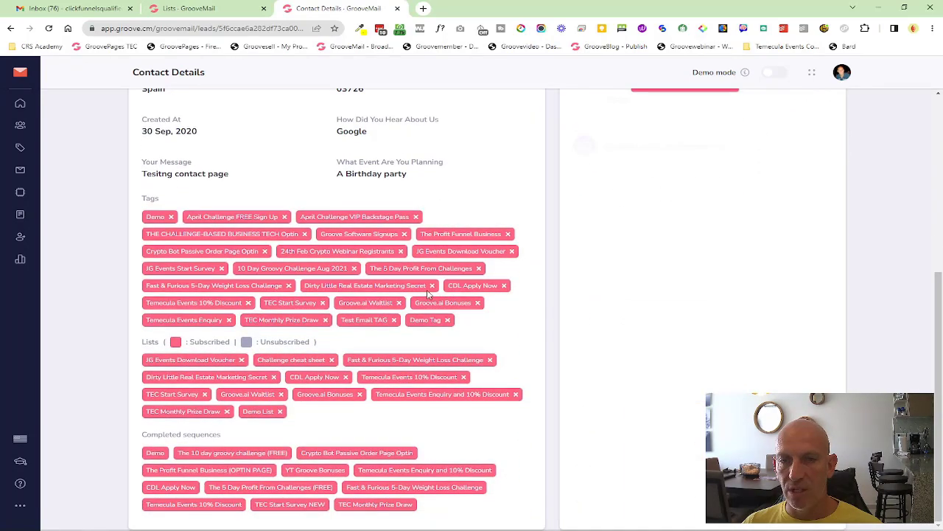
{"action": "scroll", "scroll_direction": "up", "scroll_amount": 3}
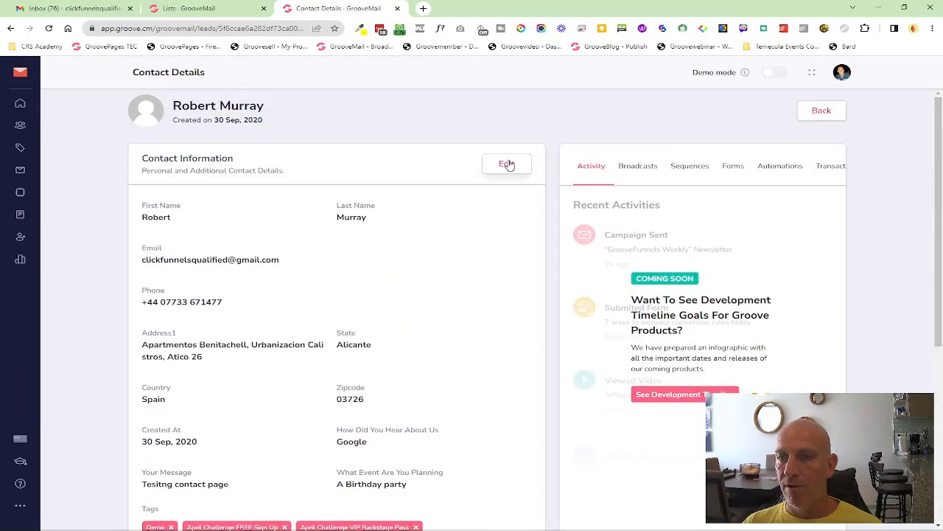
{"action": "scroll", "scroll_direction": "down", "scroll_amount": 3}
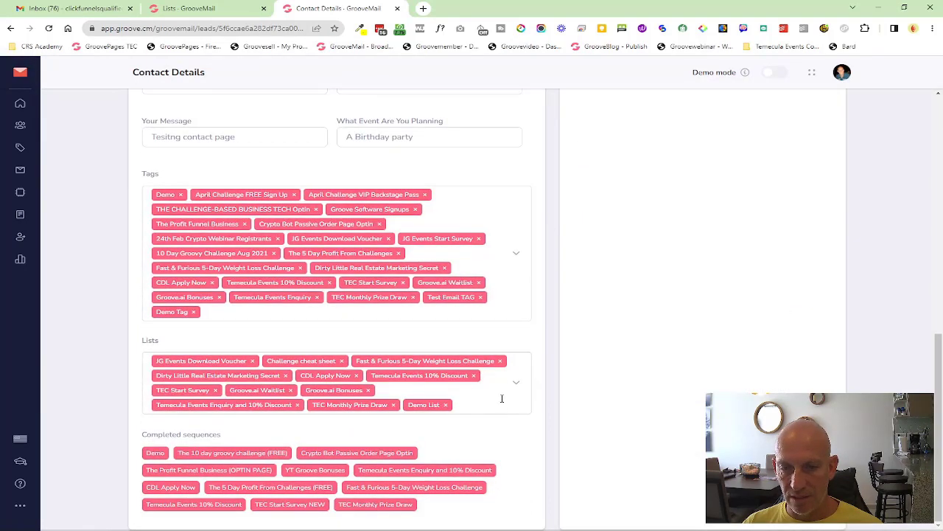
Add the contact to TEC Recommended Partners Inquiry, save, and go back to Lists.
{"action": "left_click", "coordinate": [480, 404]}
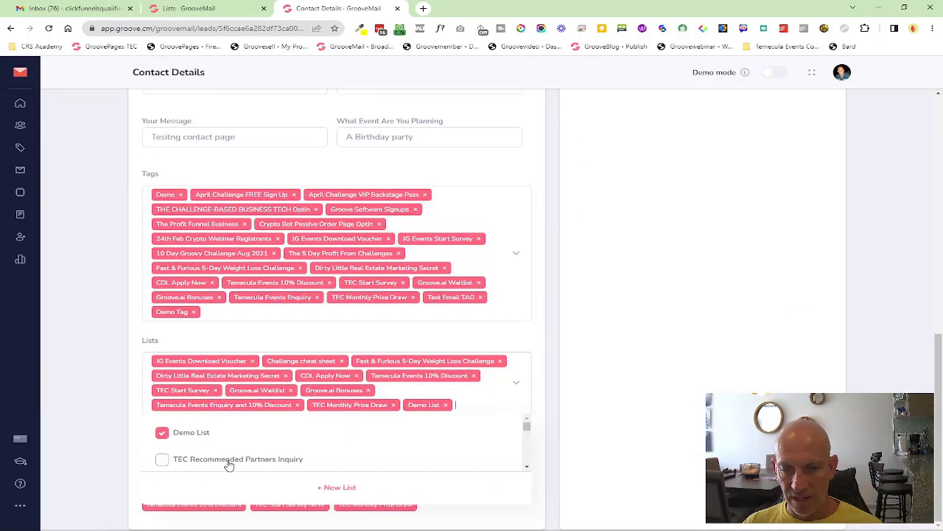
{"action": "left_click", "coordinate": [161, 460]}
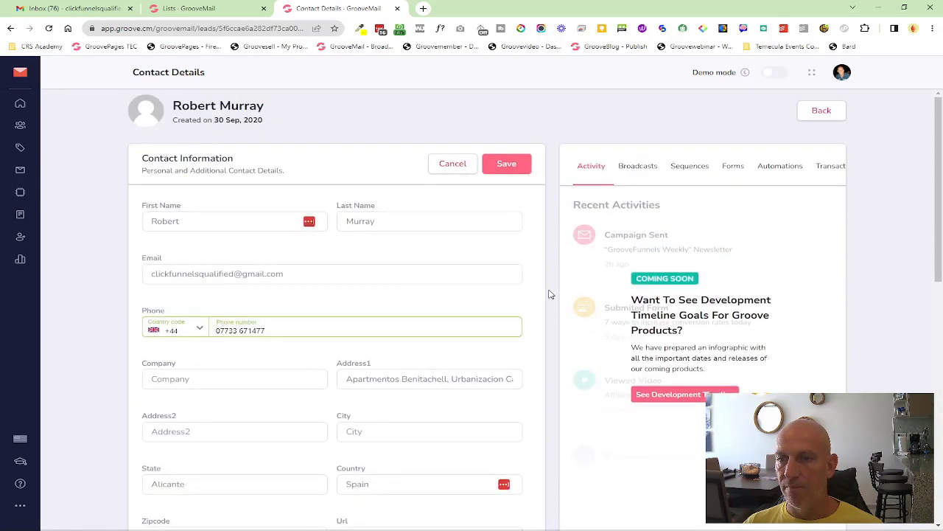
{"action": "left_click", "coordinate": [507, 164]}
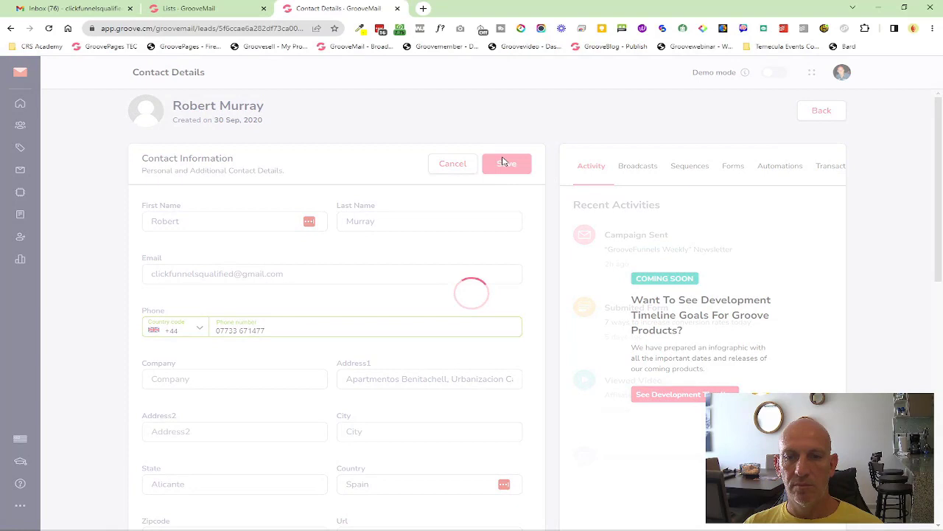
{"action": "left_click", "coordinate": [507, 163]}
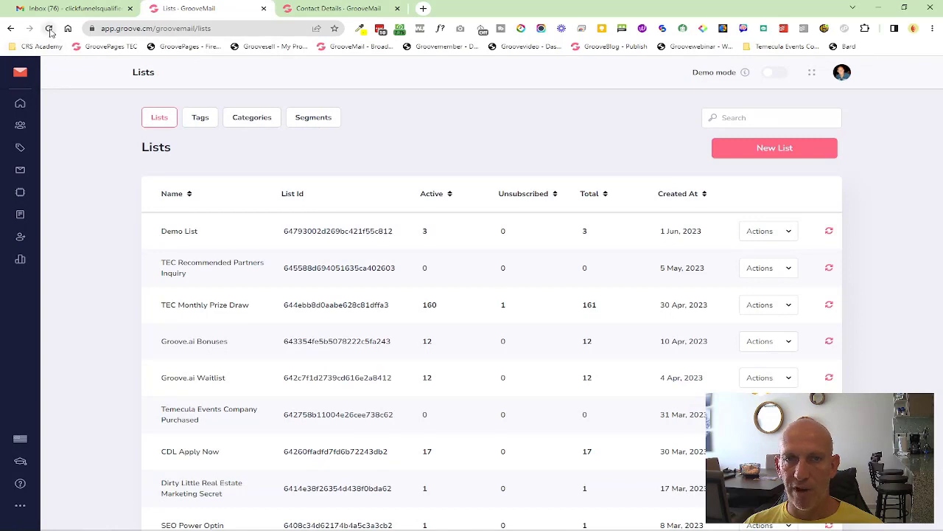
Reload the Lists page and refresh the TEC Recommended Partners Inquiry contact count.
{"action": "left_click", "coordinate": [48, 28]}
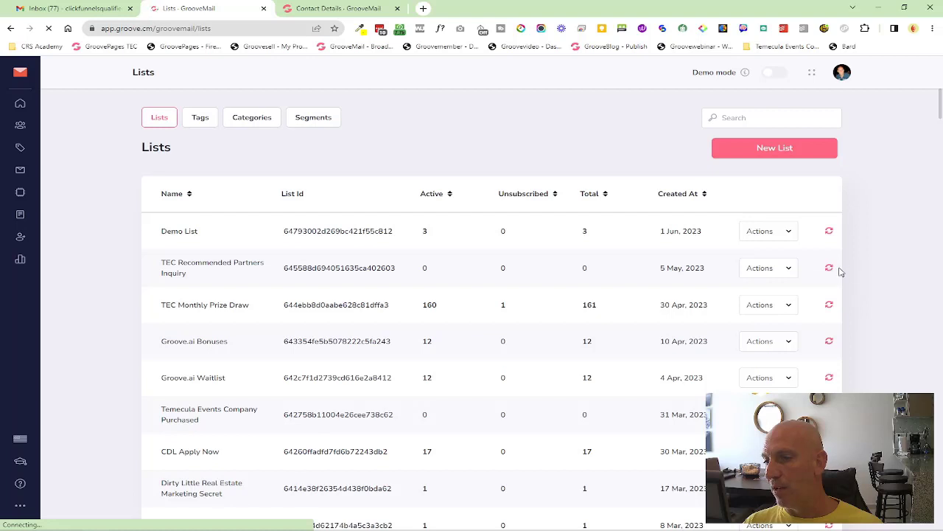
{"action": "left_click", "coordinate": [829, 268]}
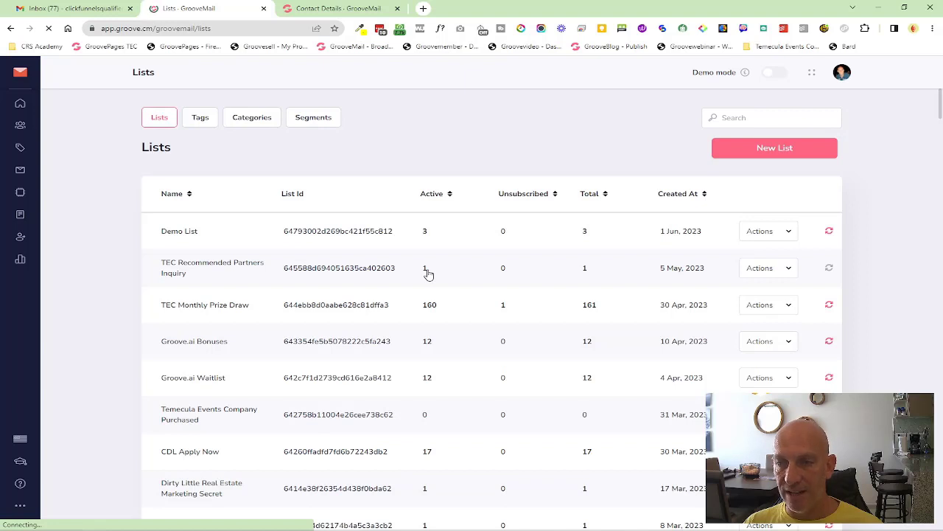
{"action": "mouse_move", "coordinate": [830, 268]}
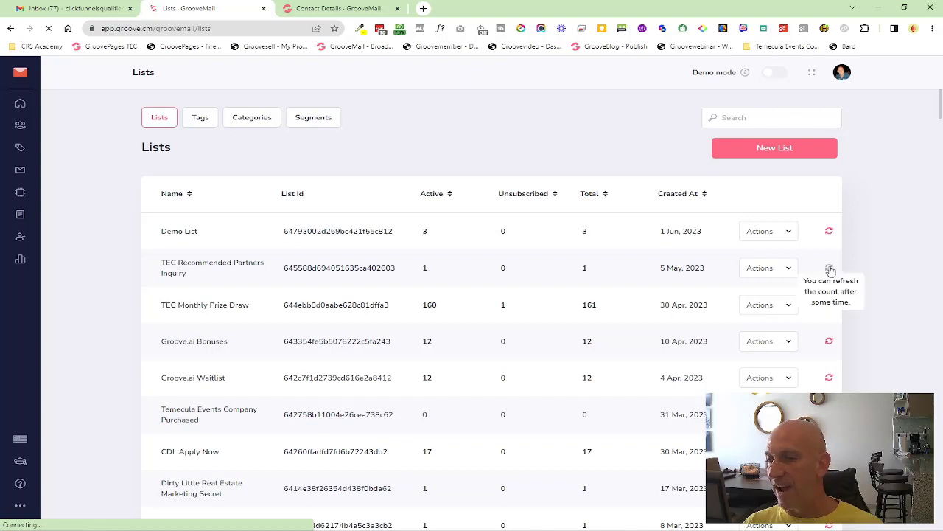